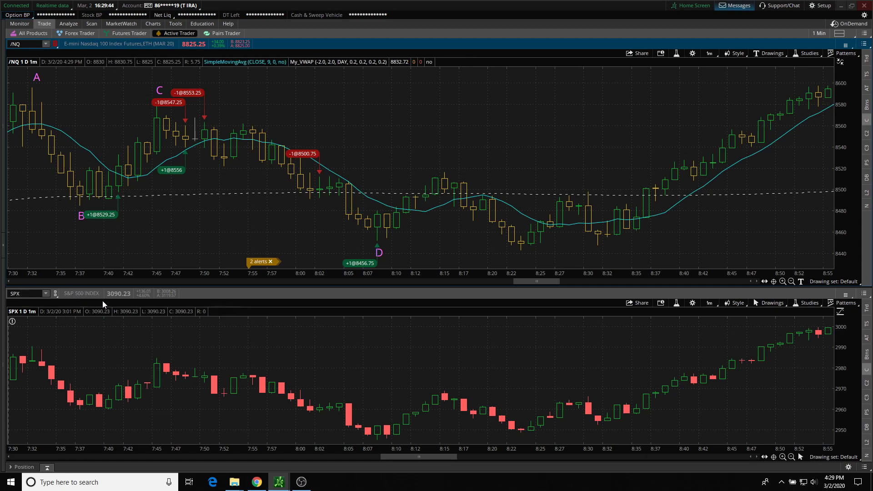
mouse_move(334, 240)
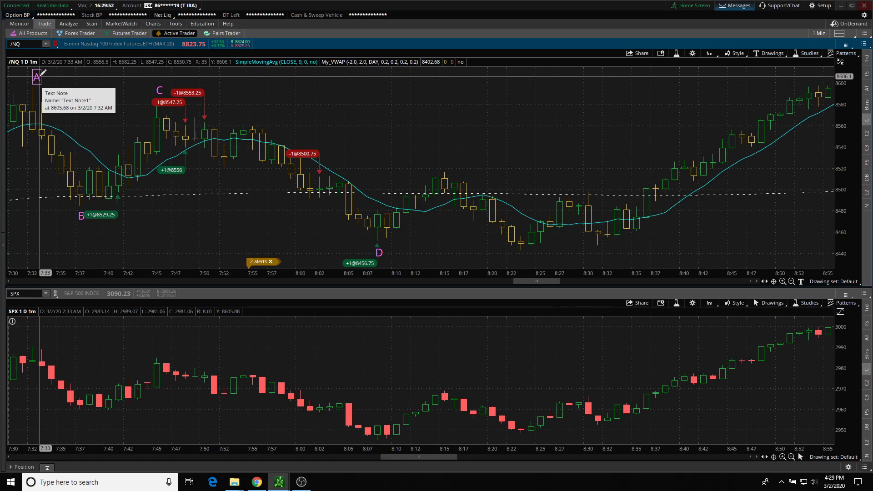
mouse_move(81, 214)
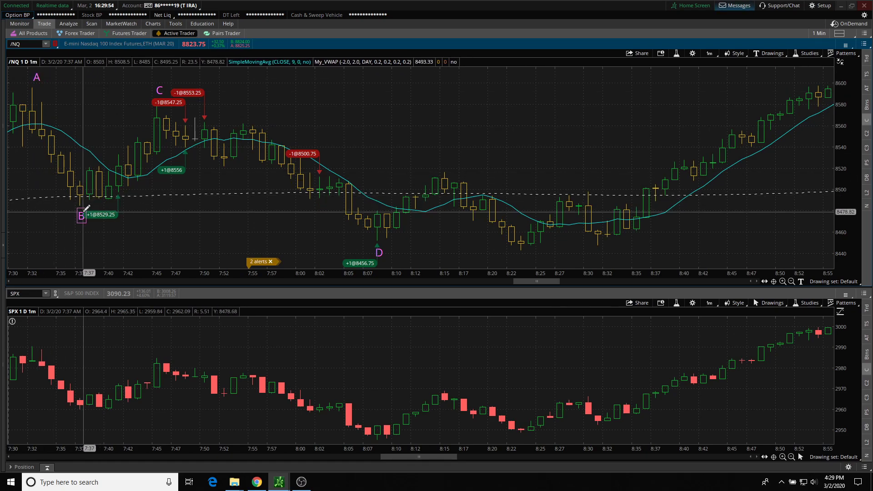
mouse_move(392, 250)
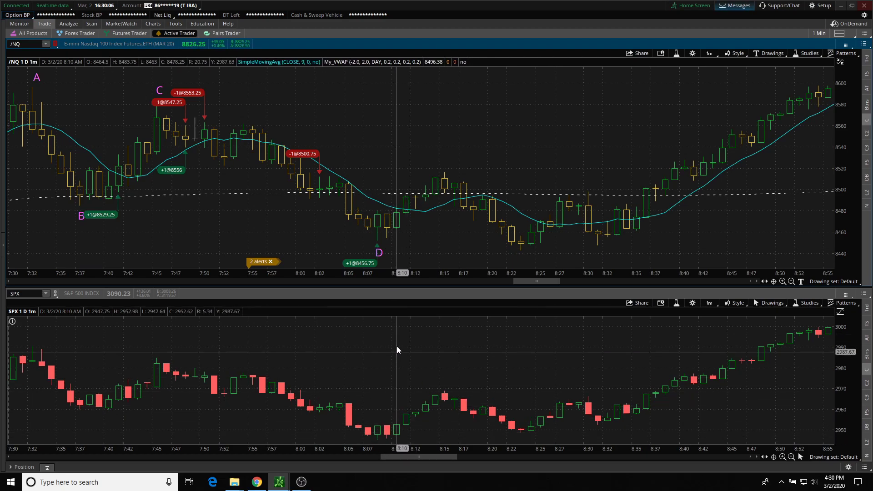
mouse_move(385, 240)
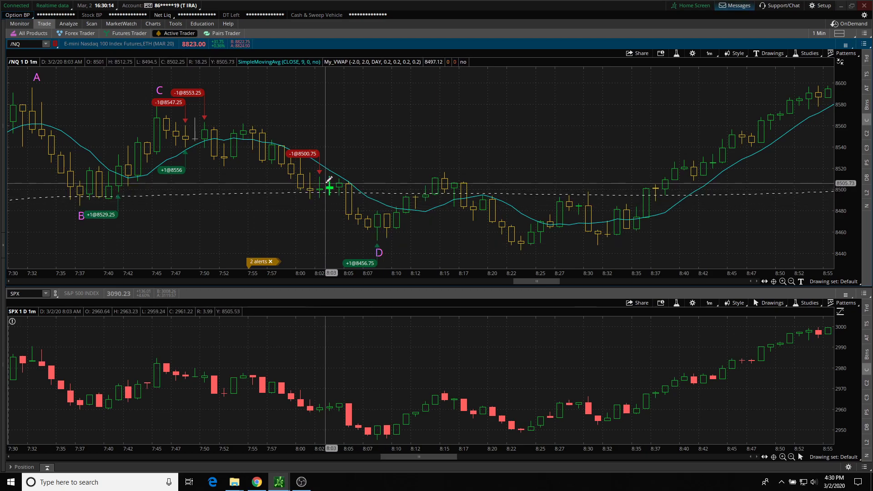
mouse_move(411, 406)
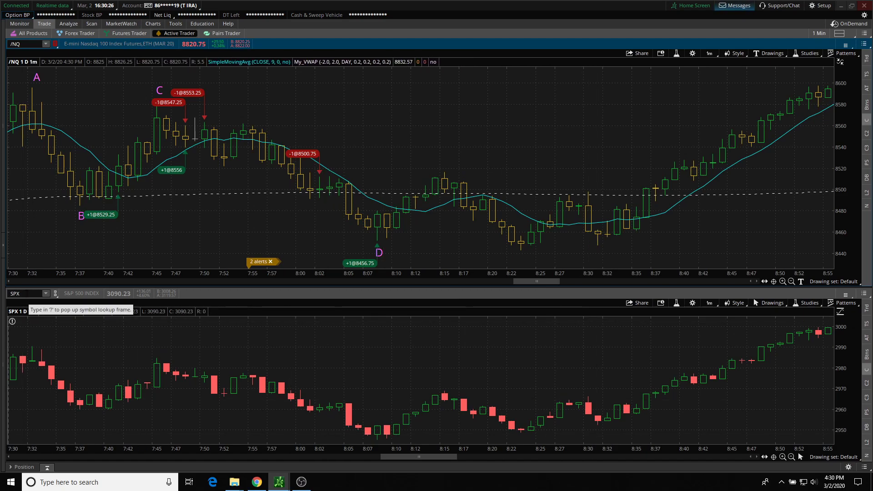
mouse_move(330, 385)
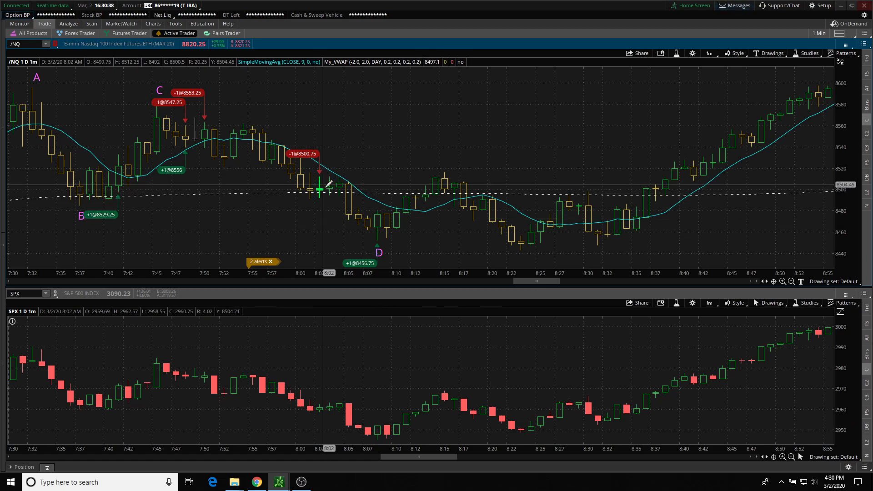
mouse_move(367, 234)
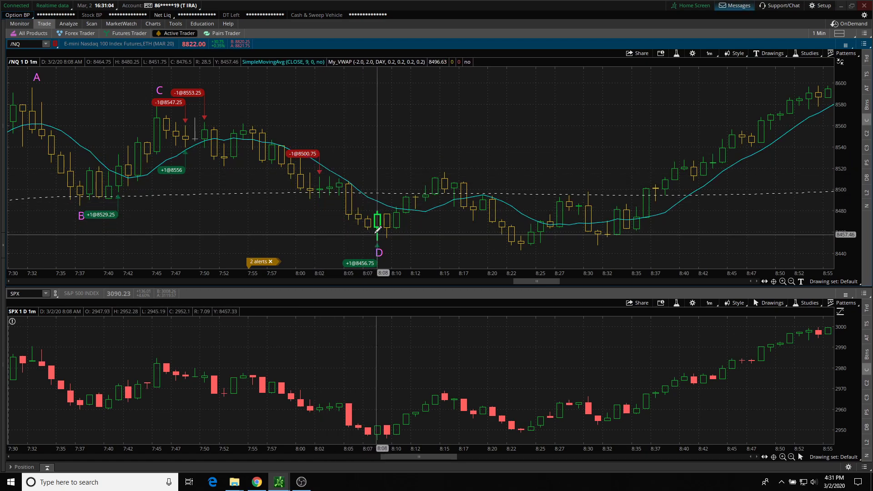
mouse_move(358, 218)
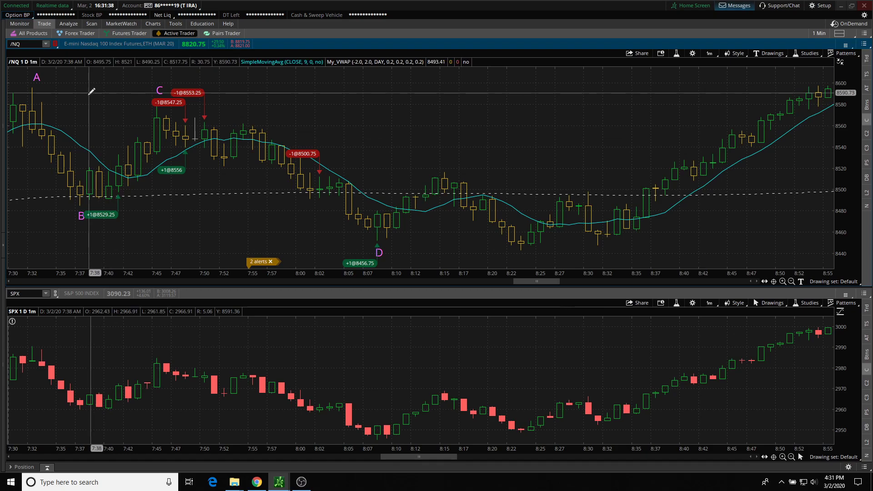
mouse_move(337, 234)
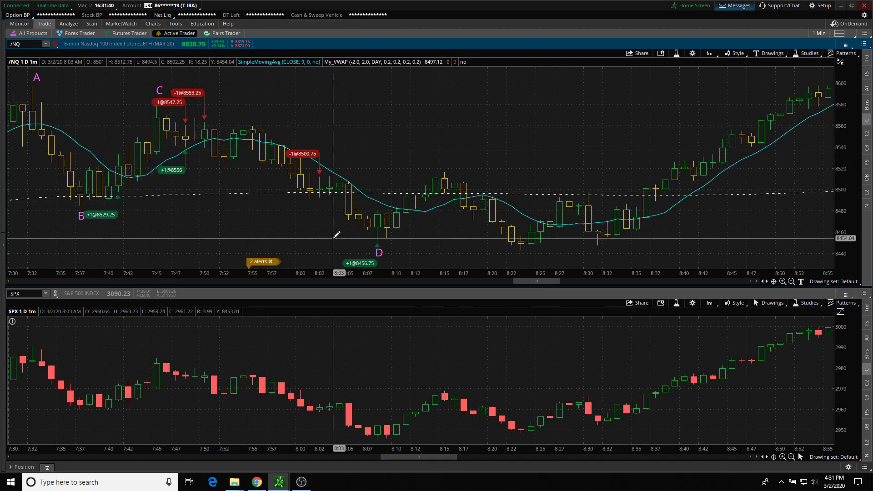
mouse_move(466, 364)
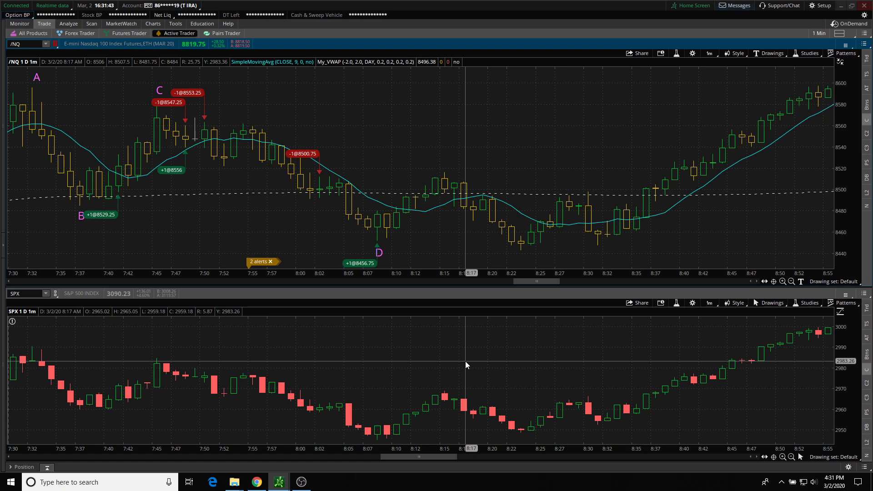